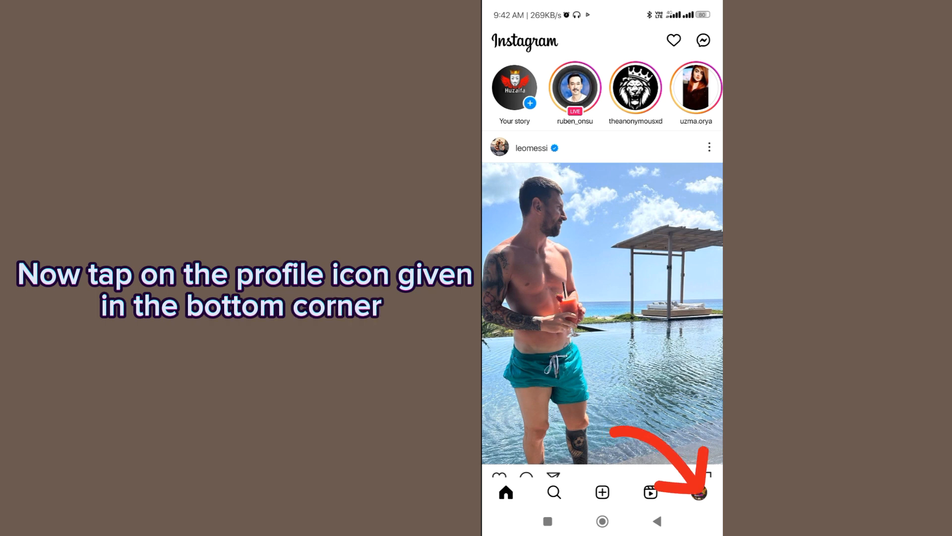
# Go to your own Instagram profile and bring up the account options menu.
pyautogui.click(699, 492)
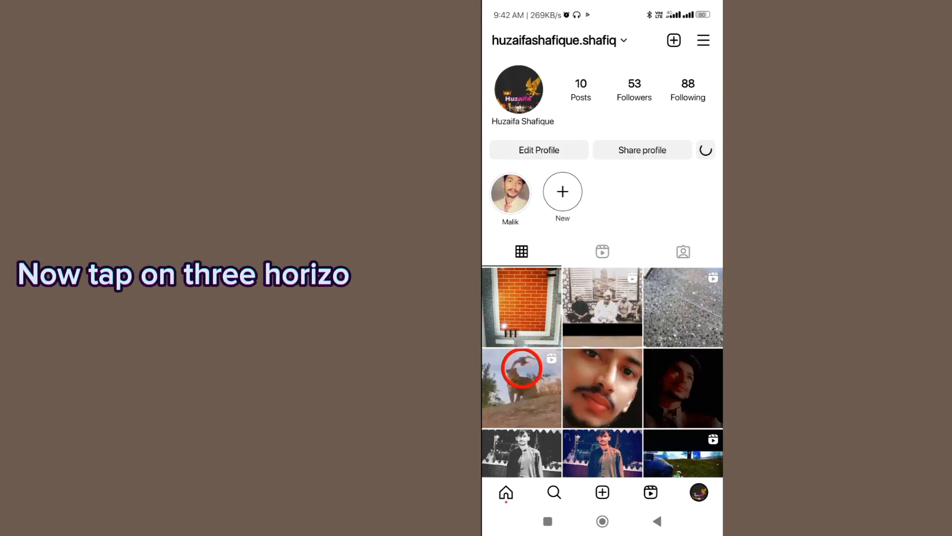
pyautogui.click(704, 40)
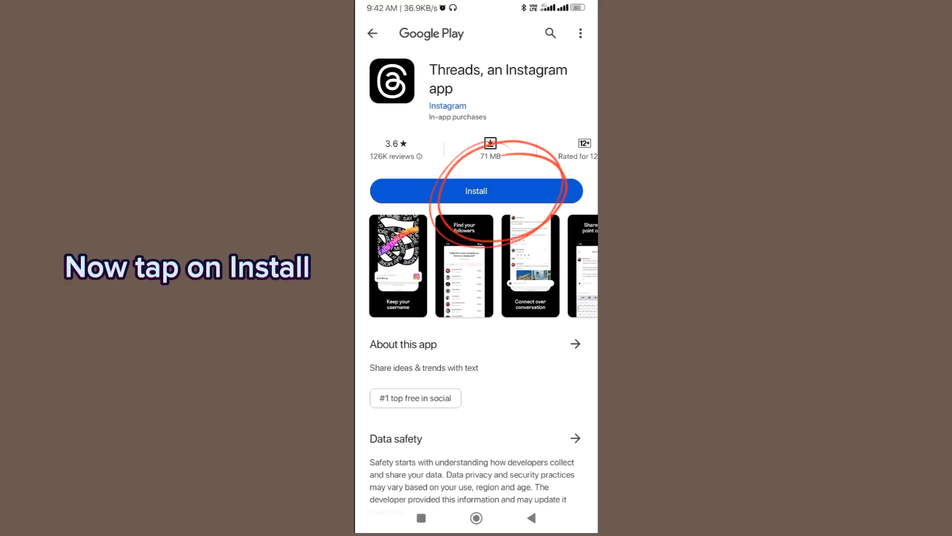
# Install the Threads, an Instagram app from its Play Store page and let it finish.
pyautogui.click(476, 191)
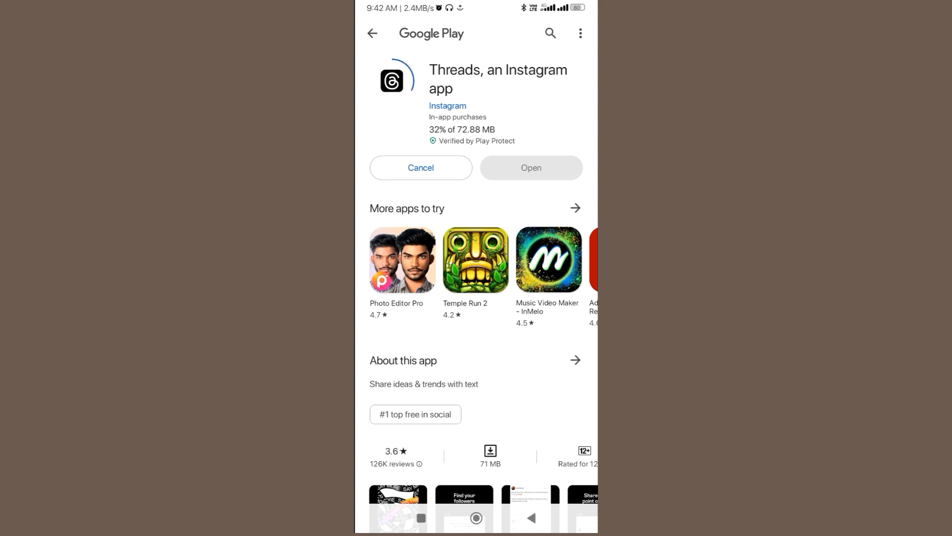
pyautogui.click(372, 34)
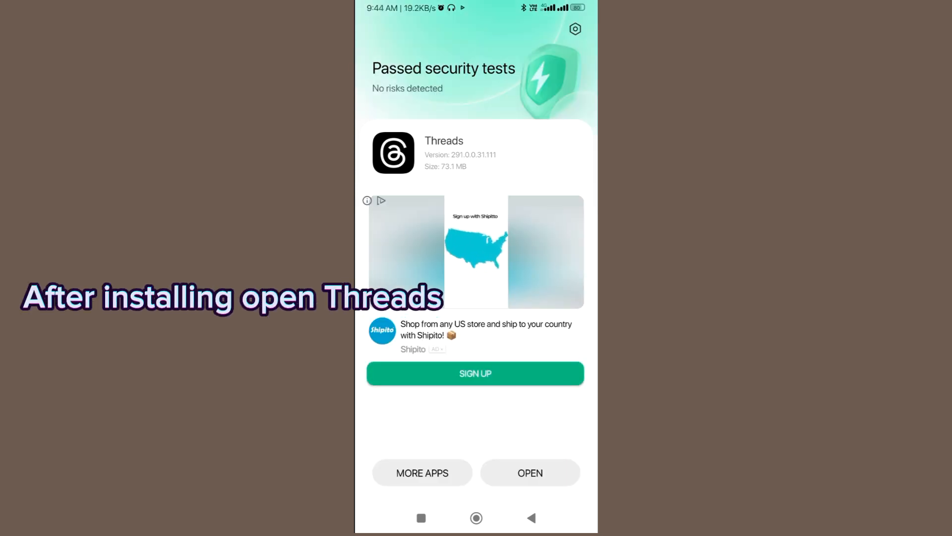
# Launch the freshly installed Threads app to reach its Instagram login welcome screen.
pyautogui.click(530, 472)
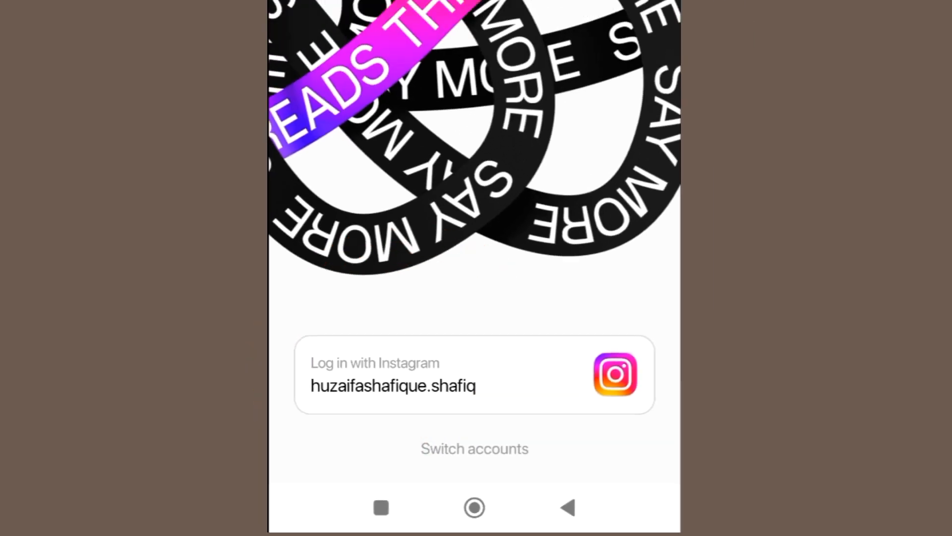
# Log into Threads with the shown Instagram account and save a YouTube channel link to the profile.
pyautogui.click(474, 374)
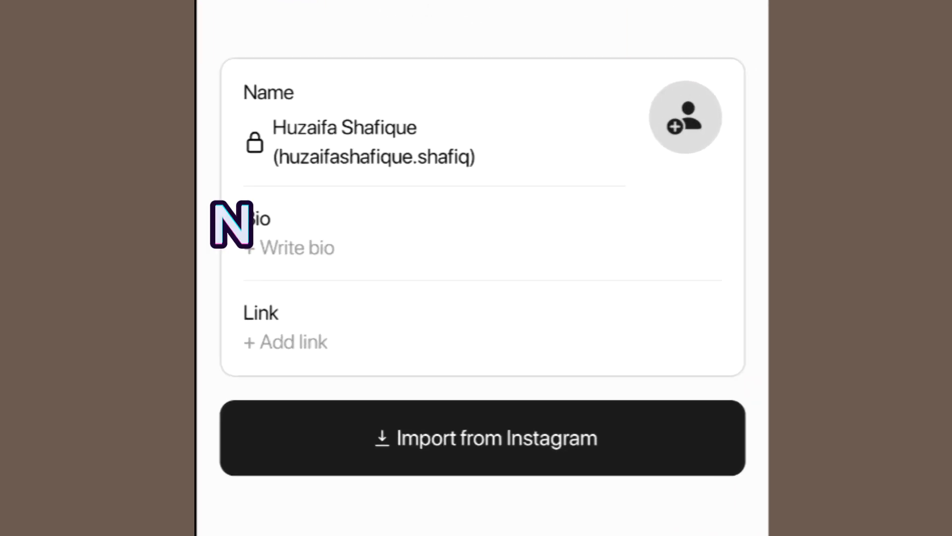
pyautogui.click(291, 247)
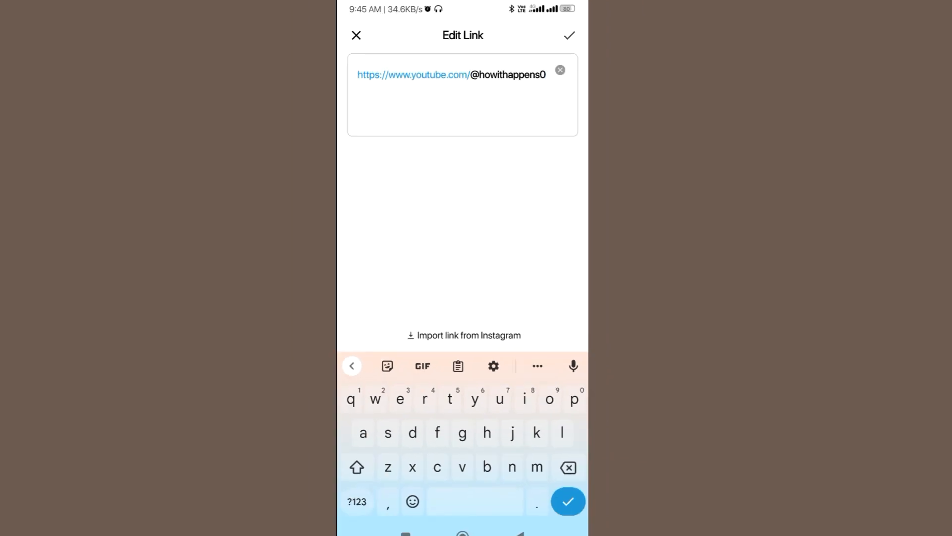
pyautogui.click(567, 35)
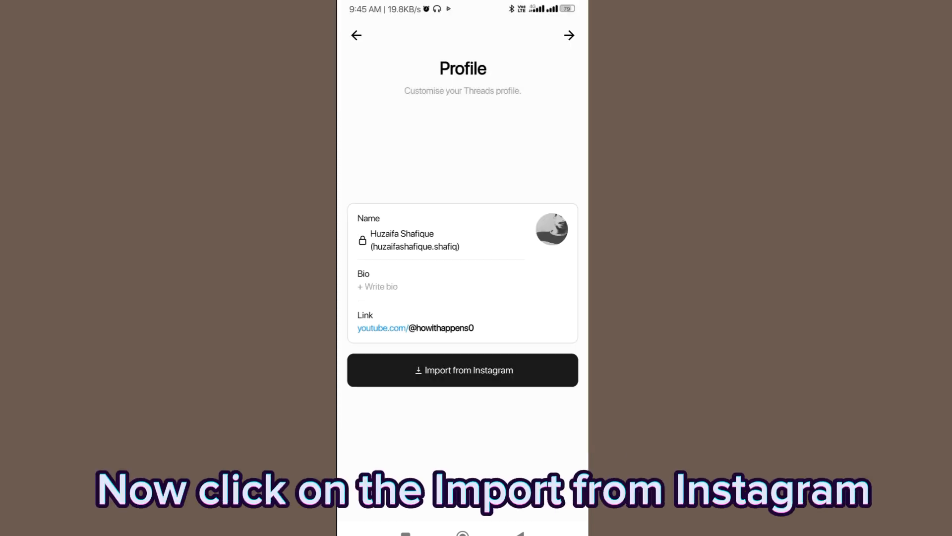
# Import the profile from Instagram, choose Public profile privacy, and continue to the How Threads works screen.
pyautogui.click(462, 370)
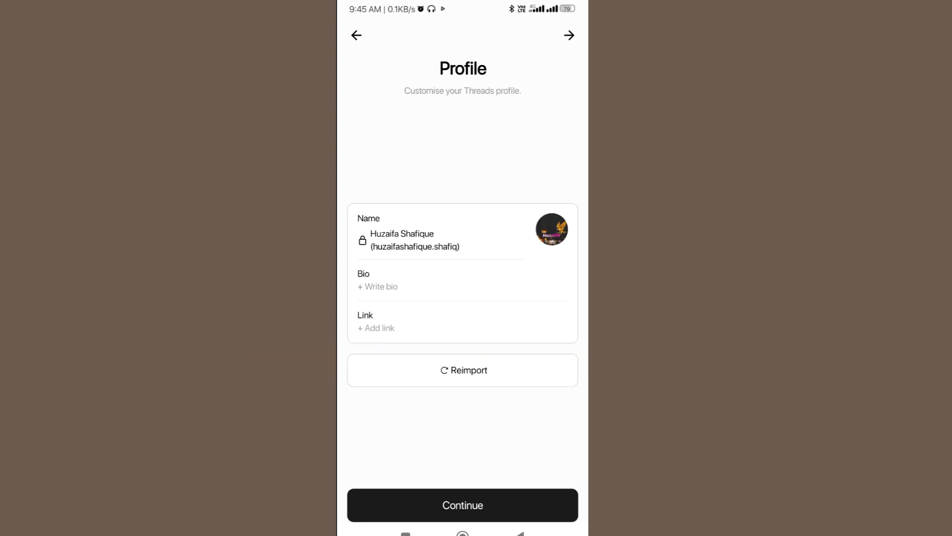
pyautogui.click(462, 505)
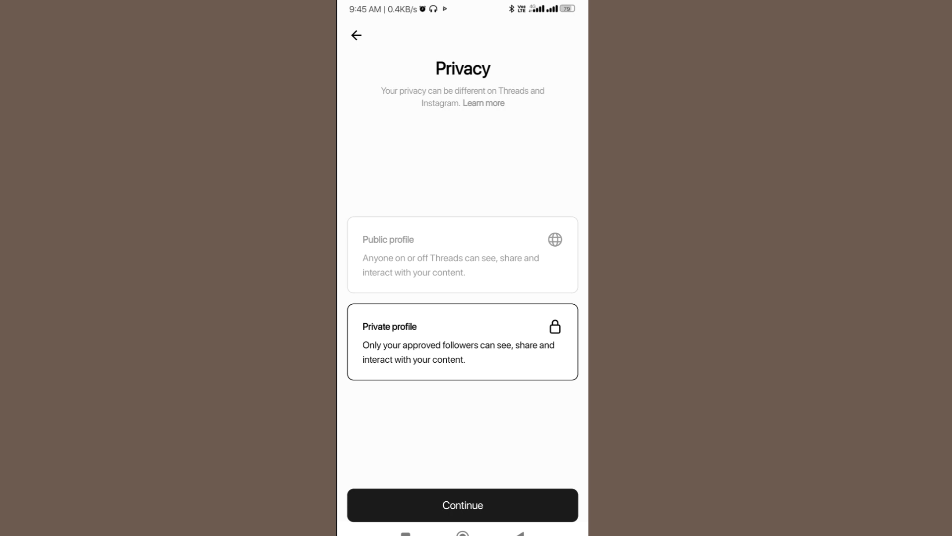
pyautogui.click(461, 255)
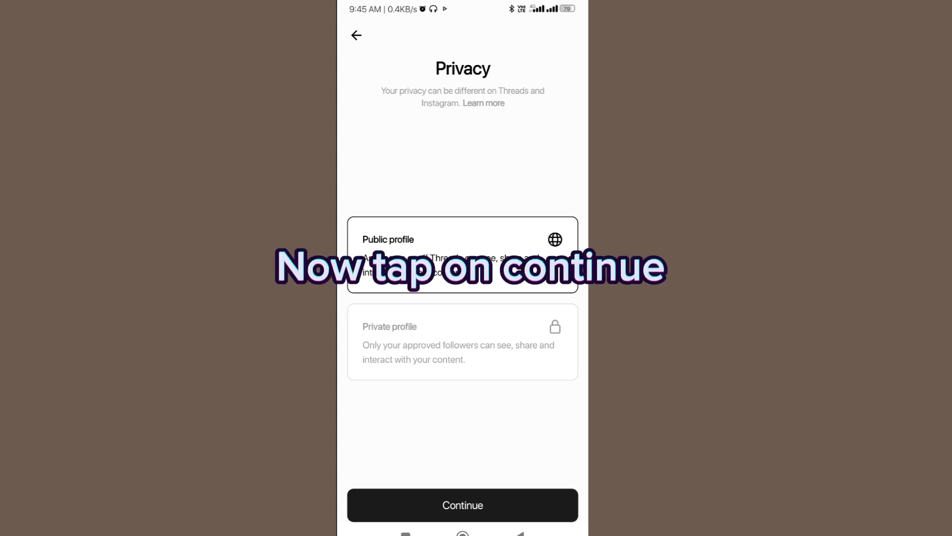
pyautogui.click(462, 505)
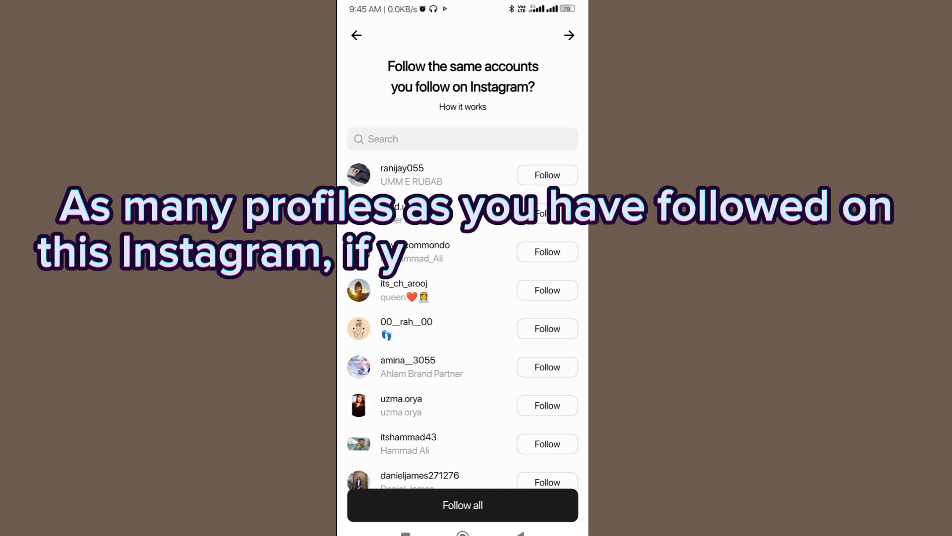
pyautogui.scroll(-3)
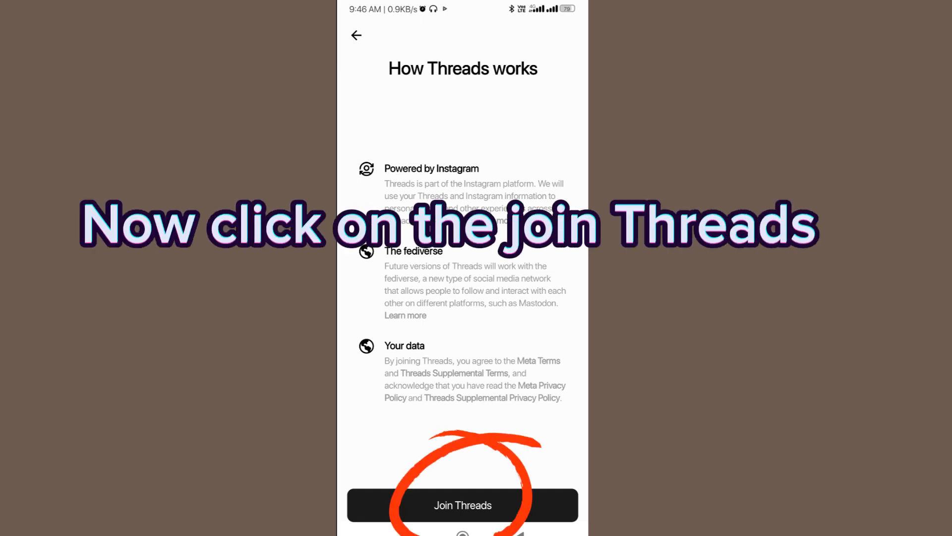
# Join Threads to activate the account and start composing a blank new thread.
pyautogui.click(462, 505)
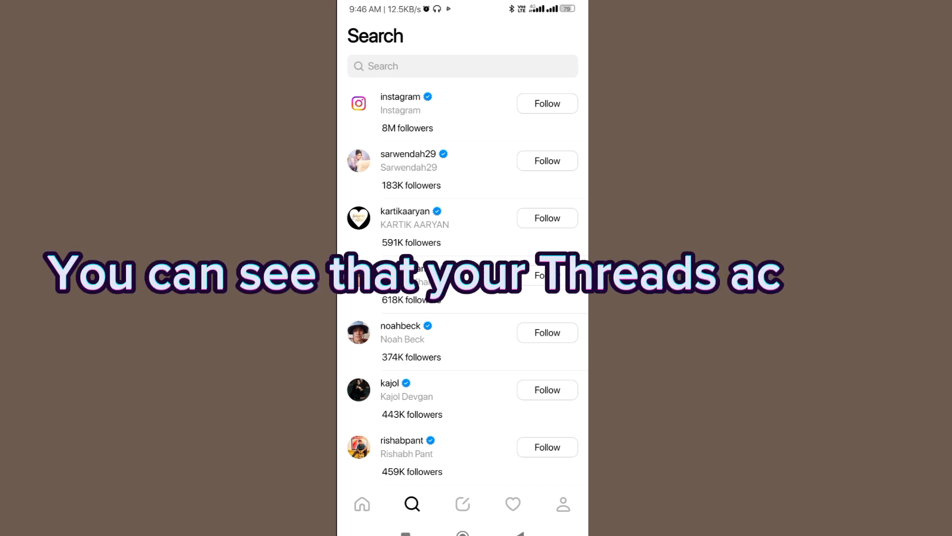
pyautogui.click(463, 504)
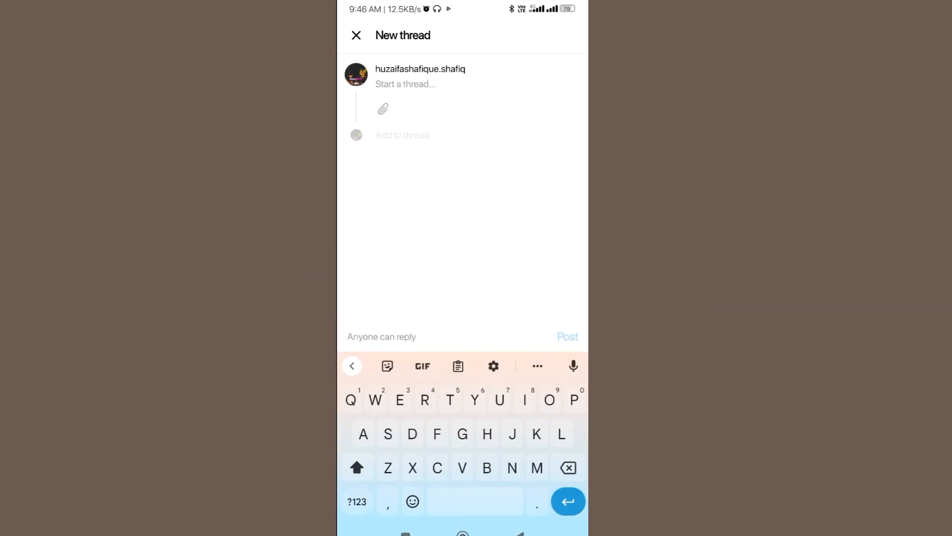